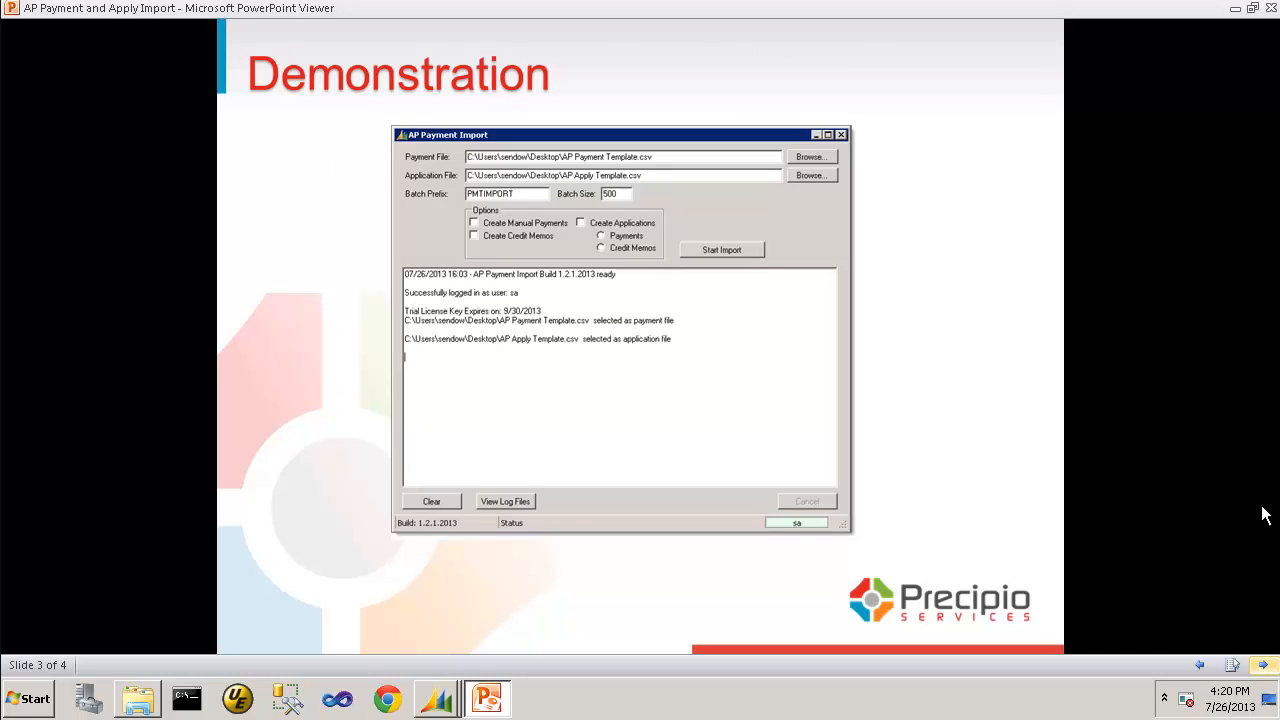
mouse_move(1236, 12)
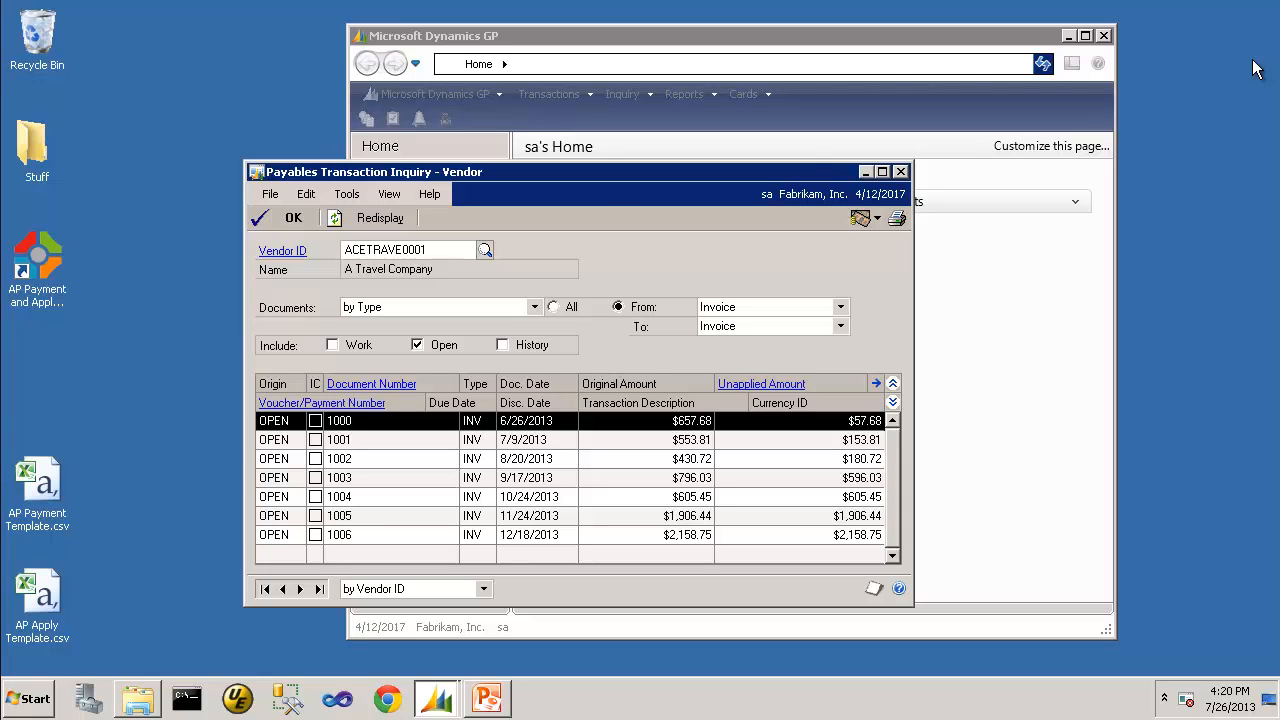
mouse_move(38, 262)
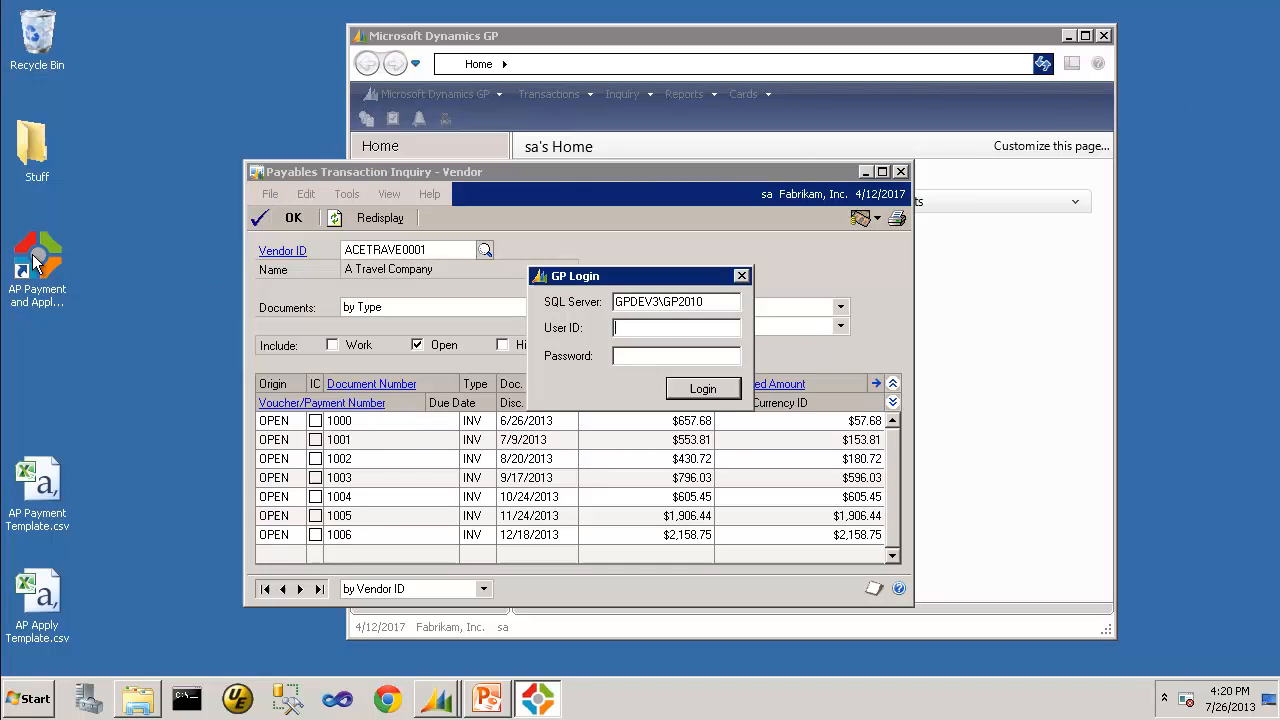
Log in to the GP company database as user sa
text(sa)
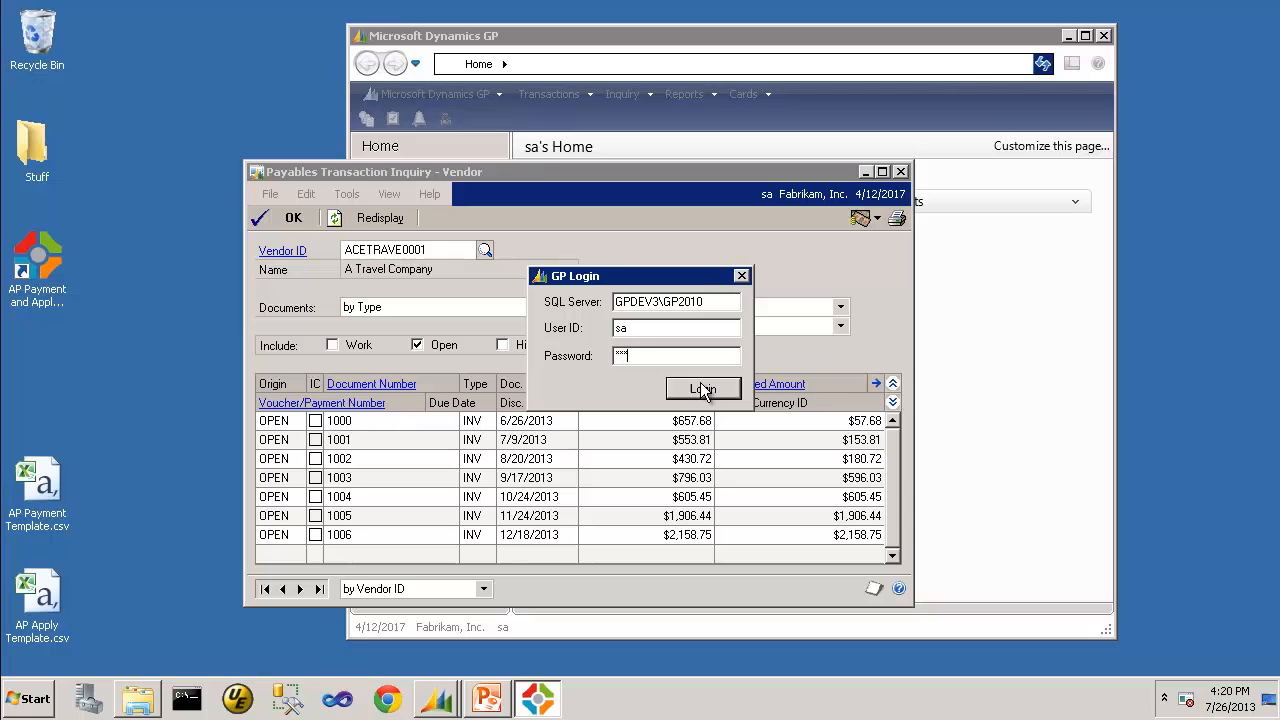
click(702, 388)
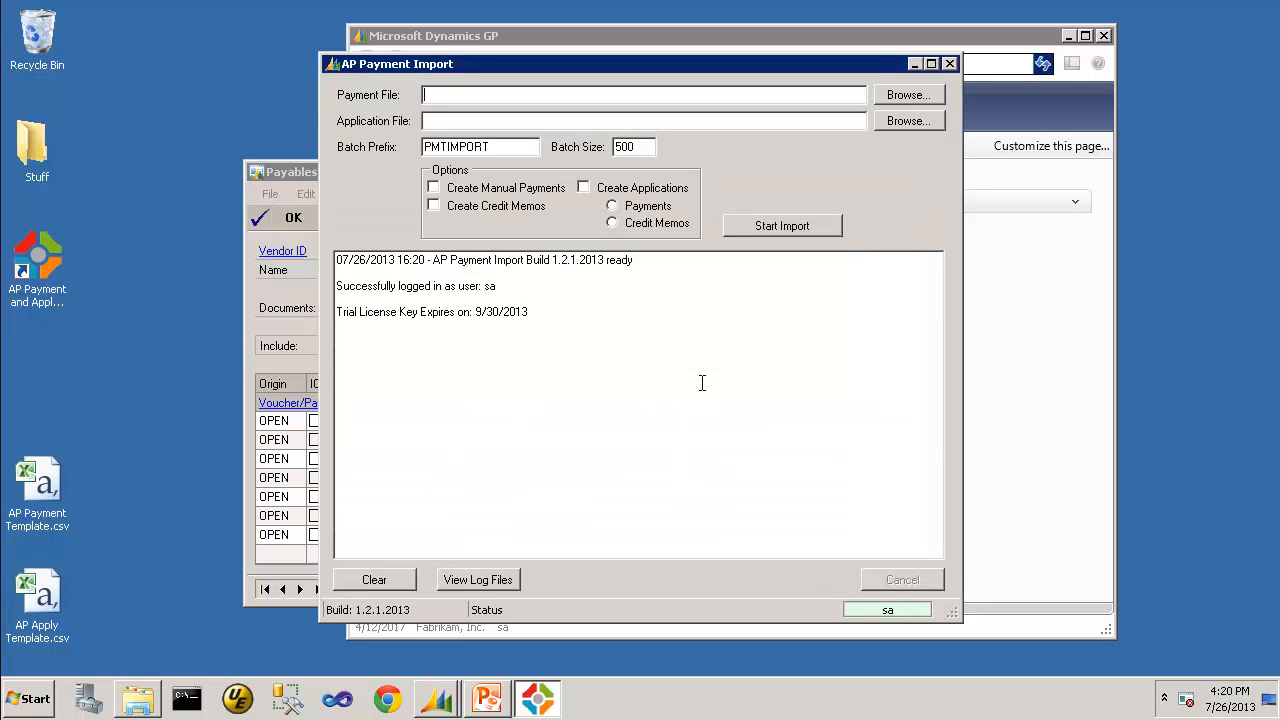
mouse_move(356, 106)
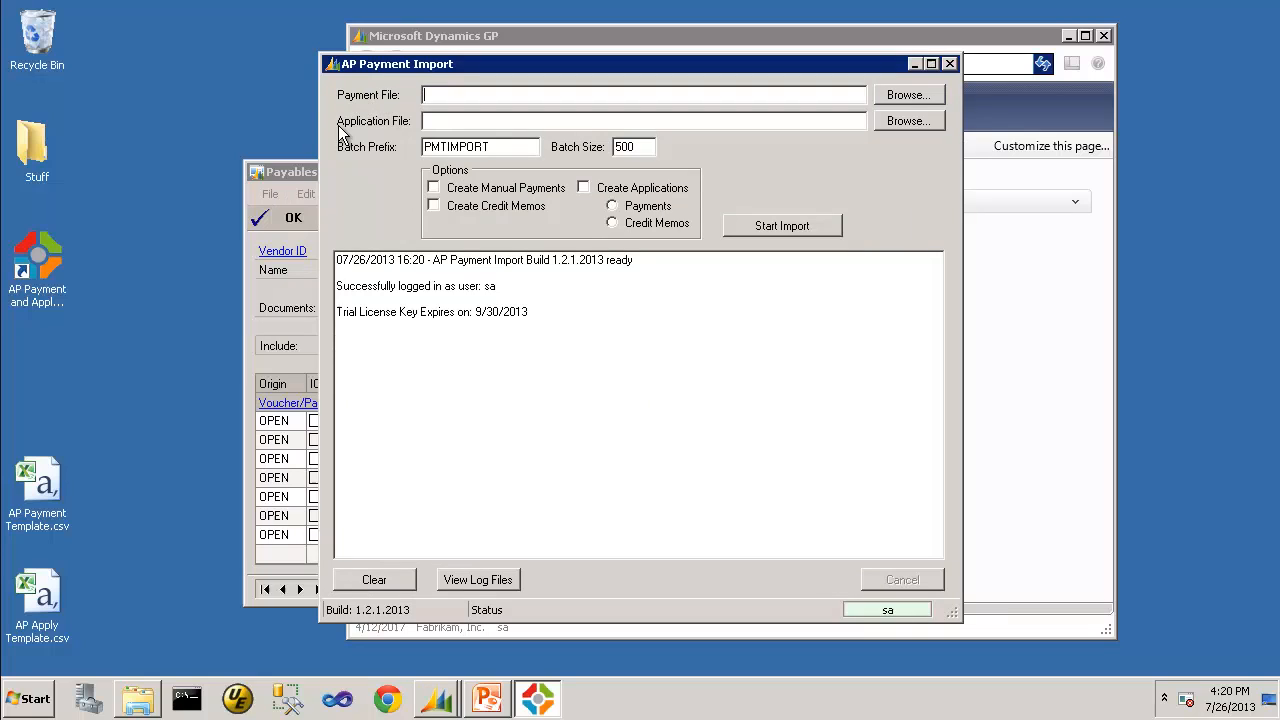
mouse_move(404, 130)
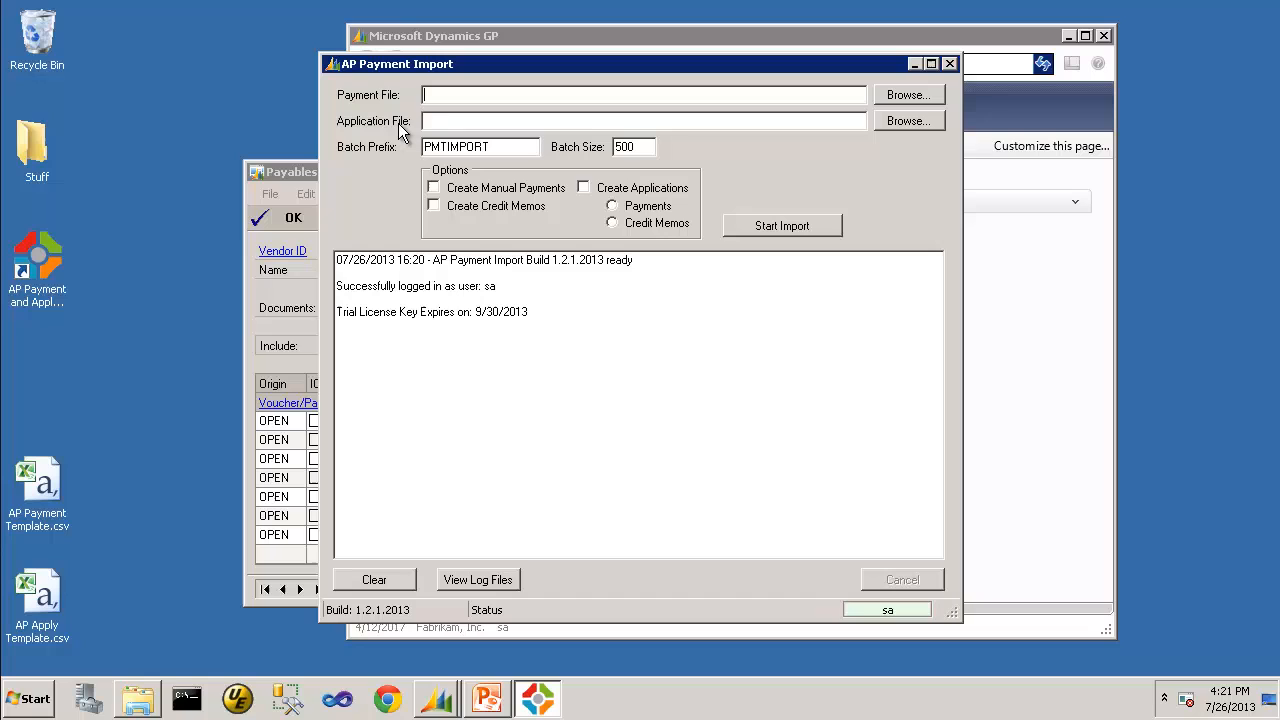
mouse_move(400, 122)
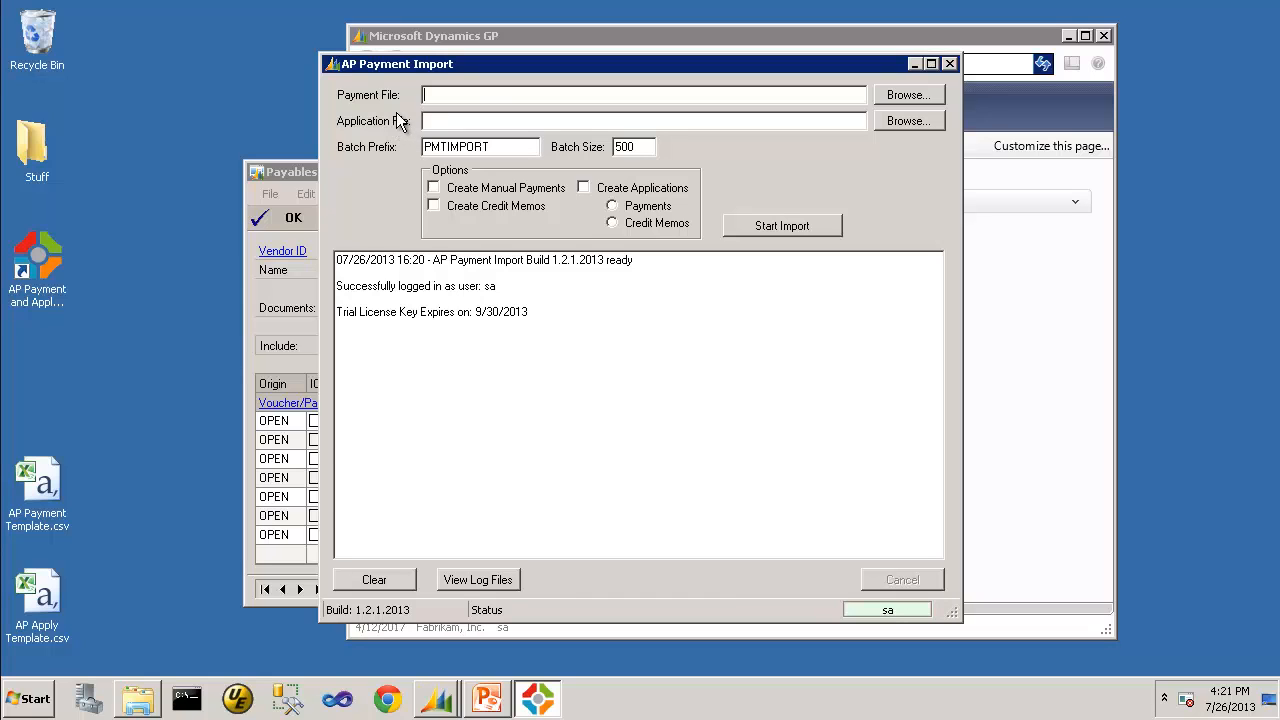
mouse_move(82, 464)
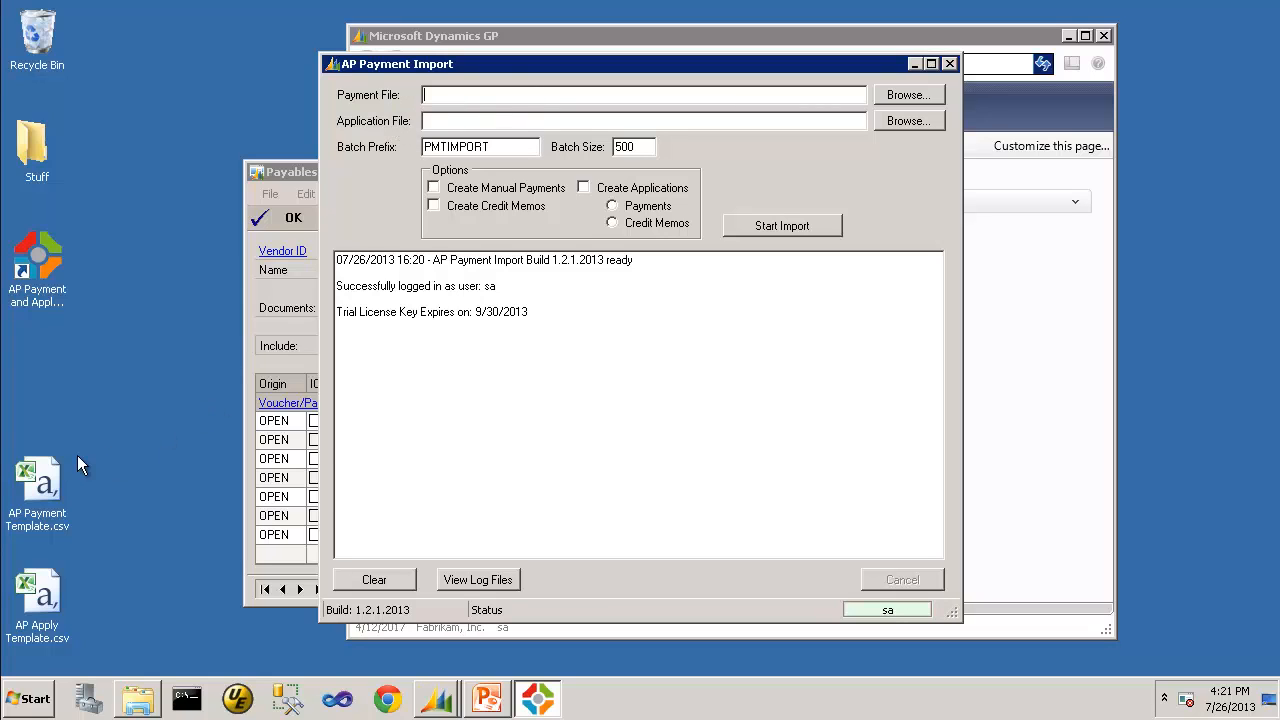
double_click(36, 480)
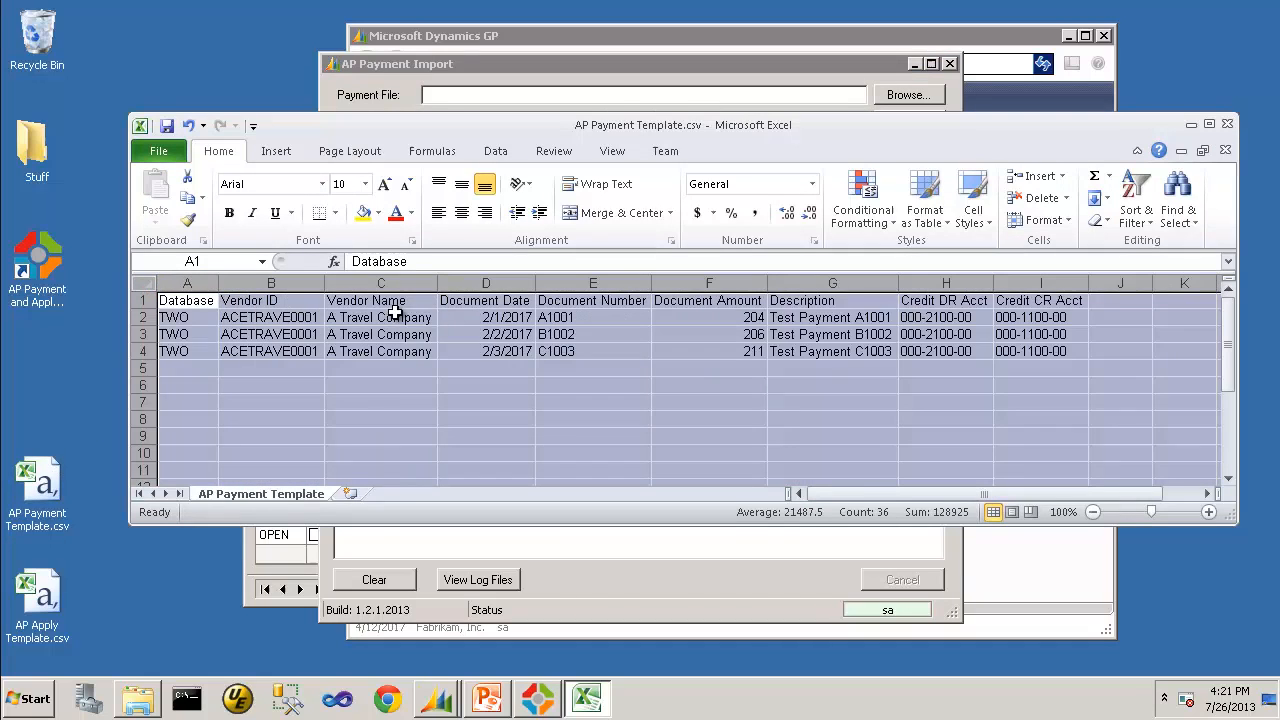
drag(592, 316, 592, 352)
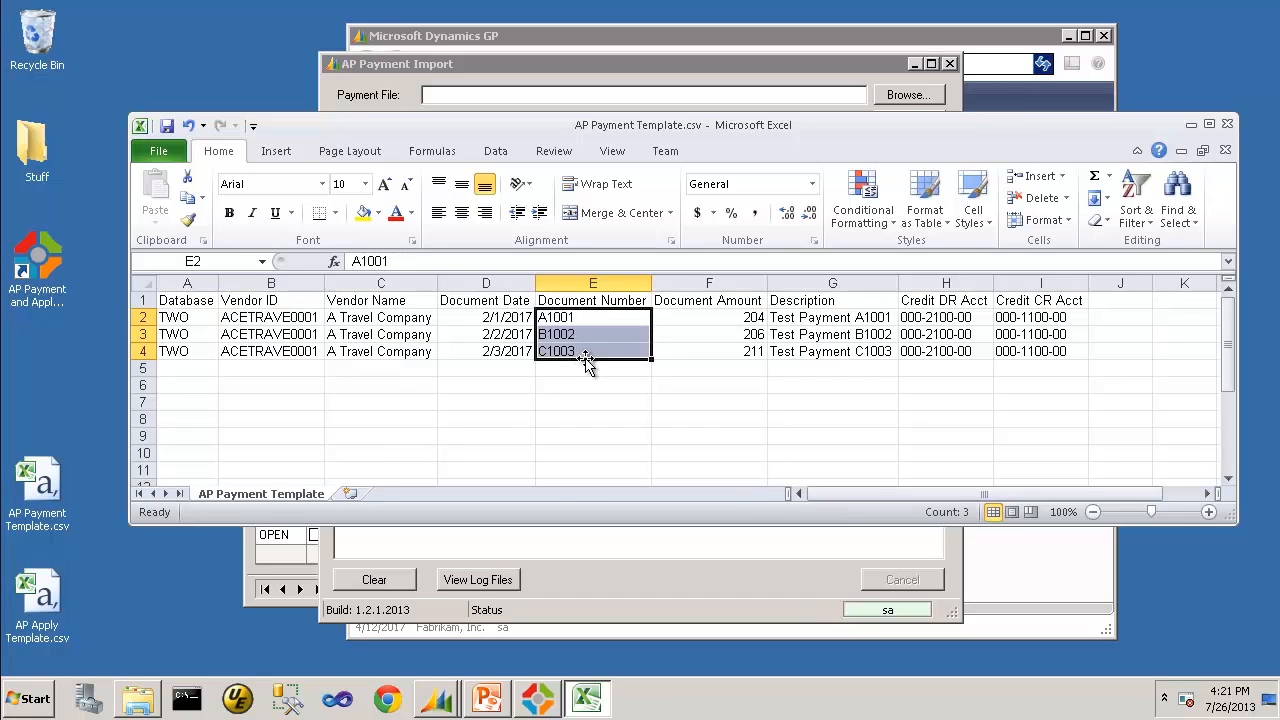
mouse_move(488, 360)
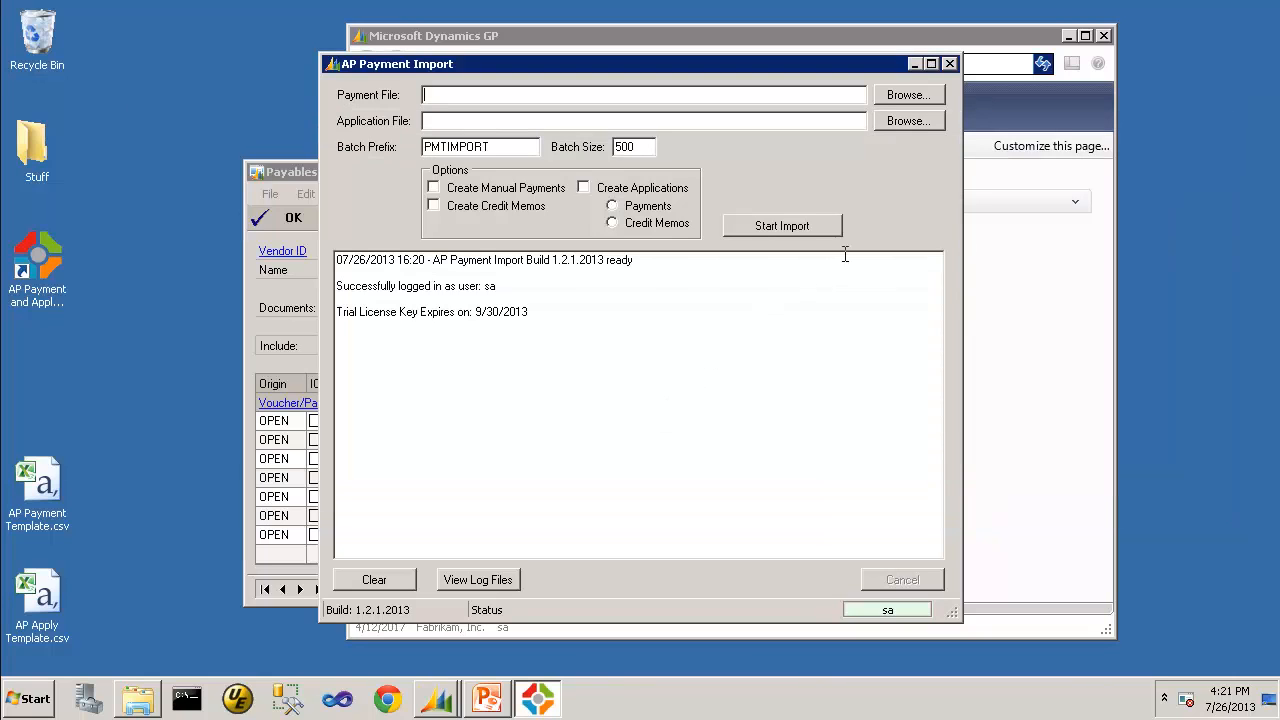
Choose the payment and apply CSV templates, enable manual payments and applications applied to Payments
click(908, 94)
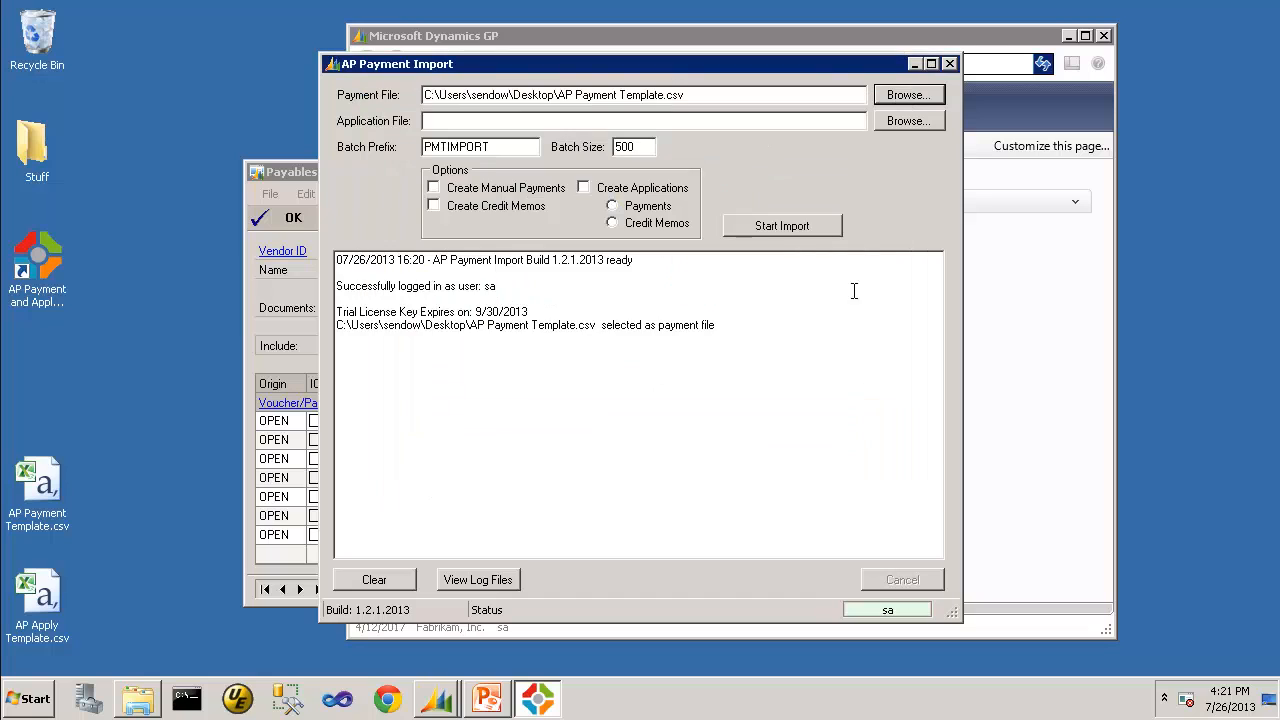
click(908, 120)
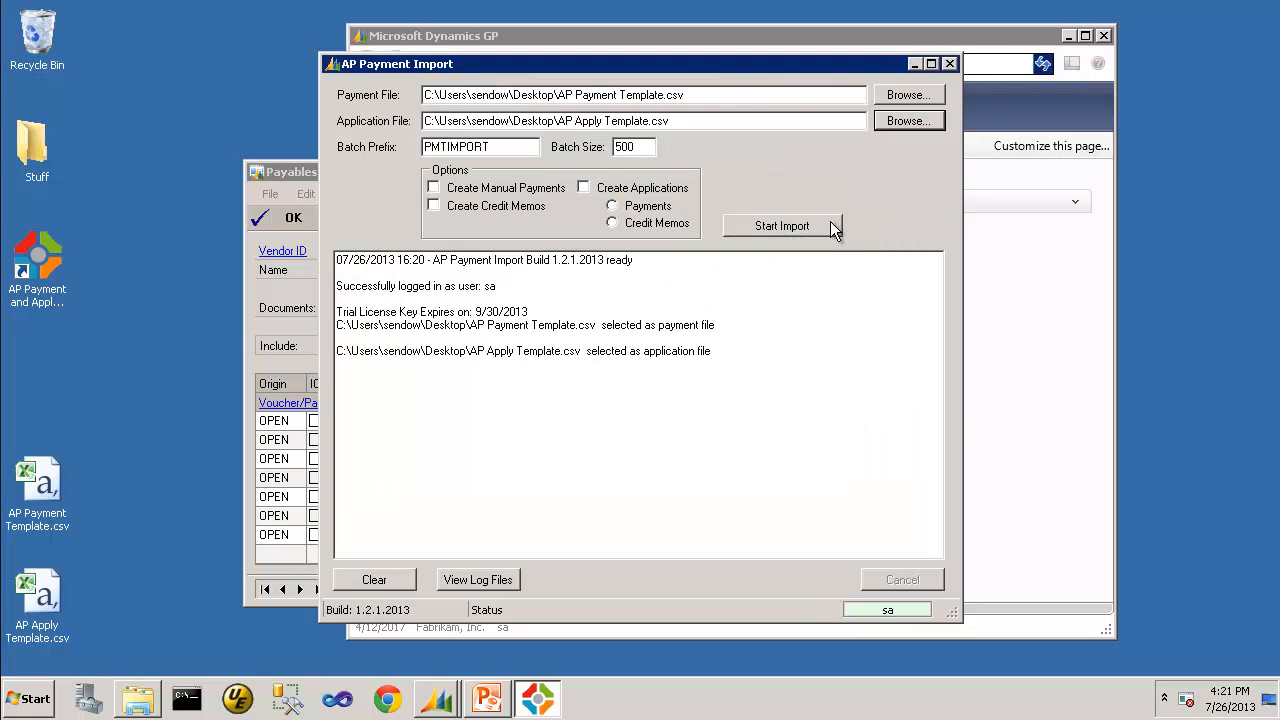
mouse_move(536, 88)
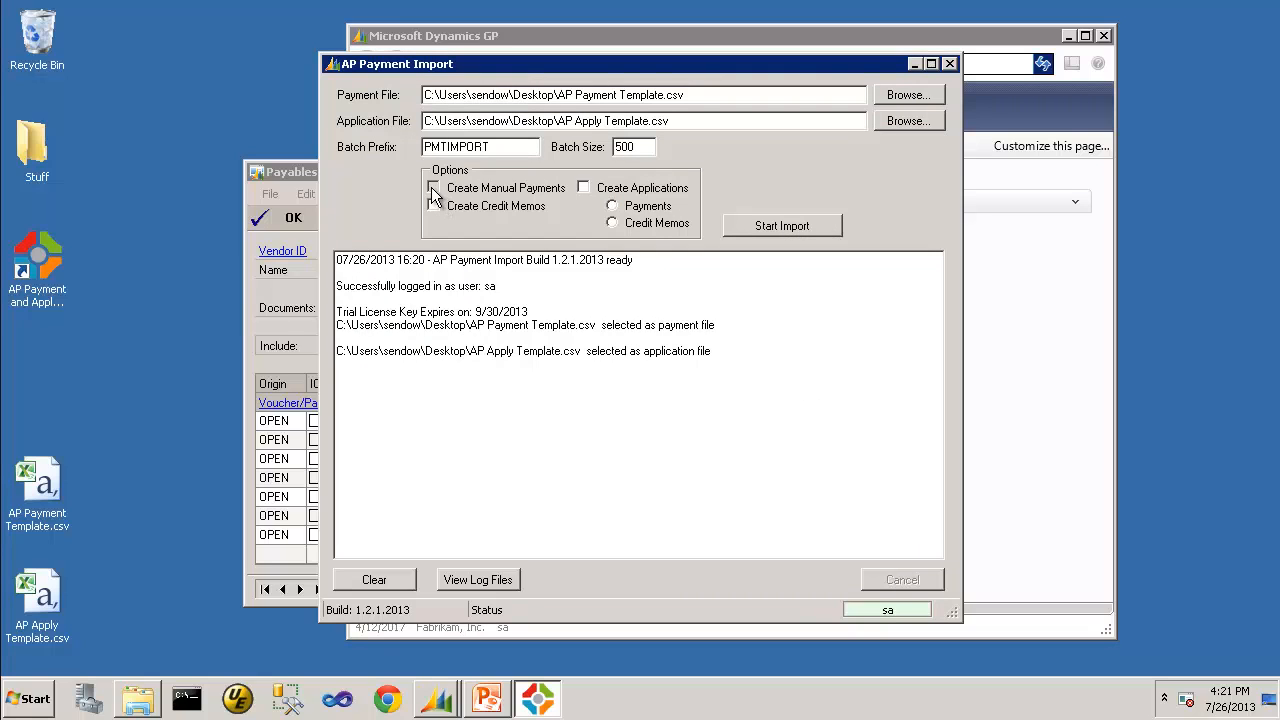
click(434, 188)
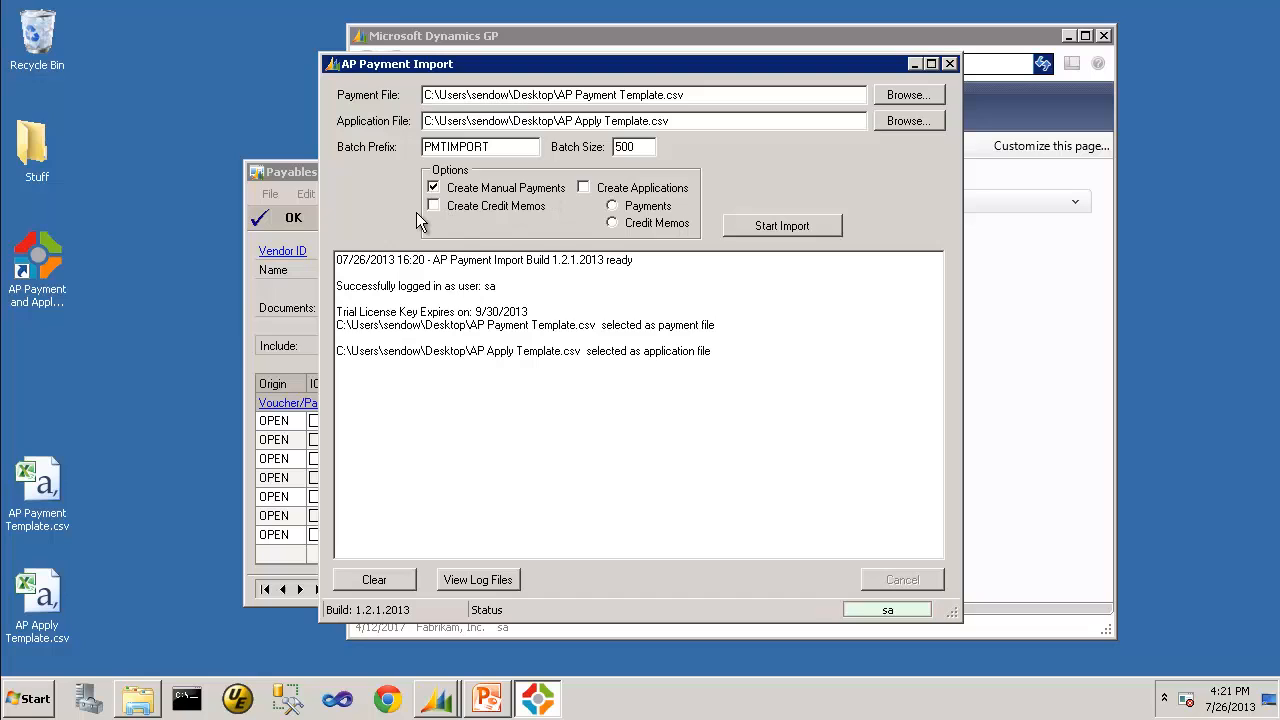
mouse_move(532, 206)
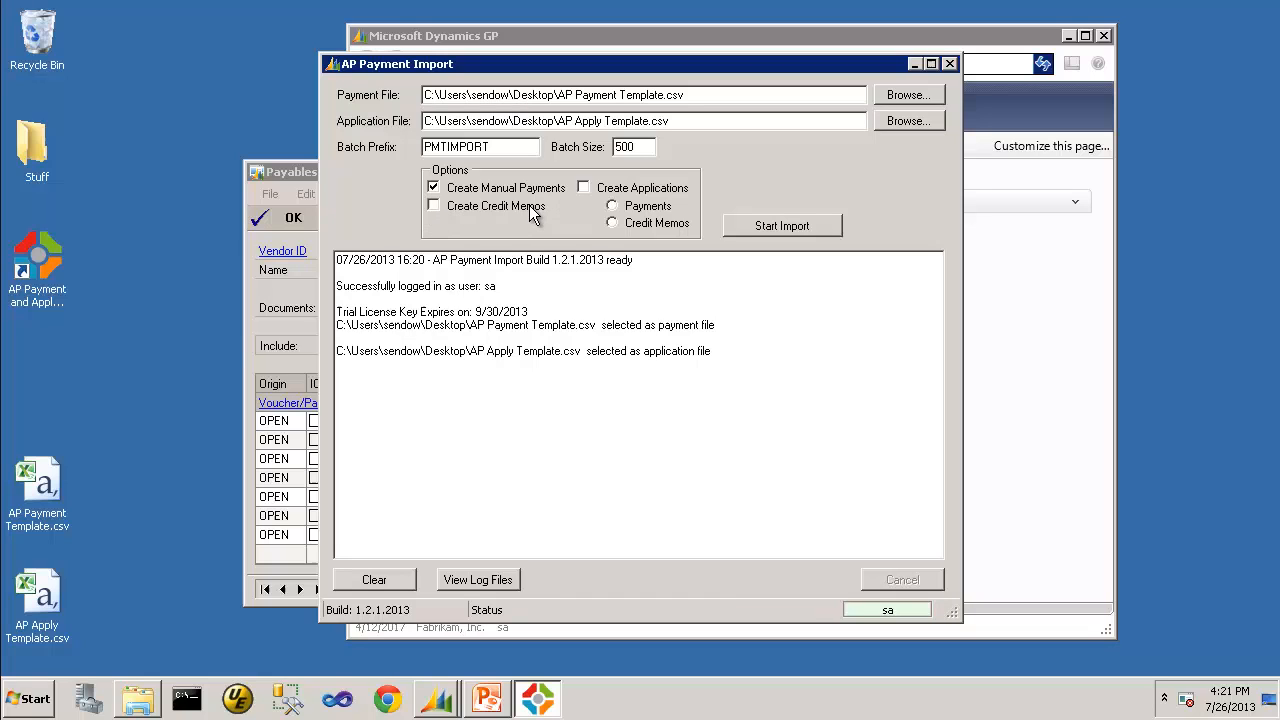
click(584, 188)
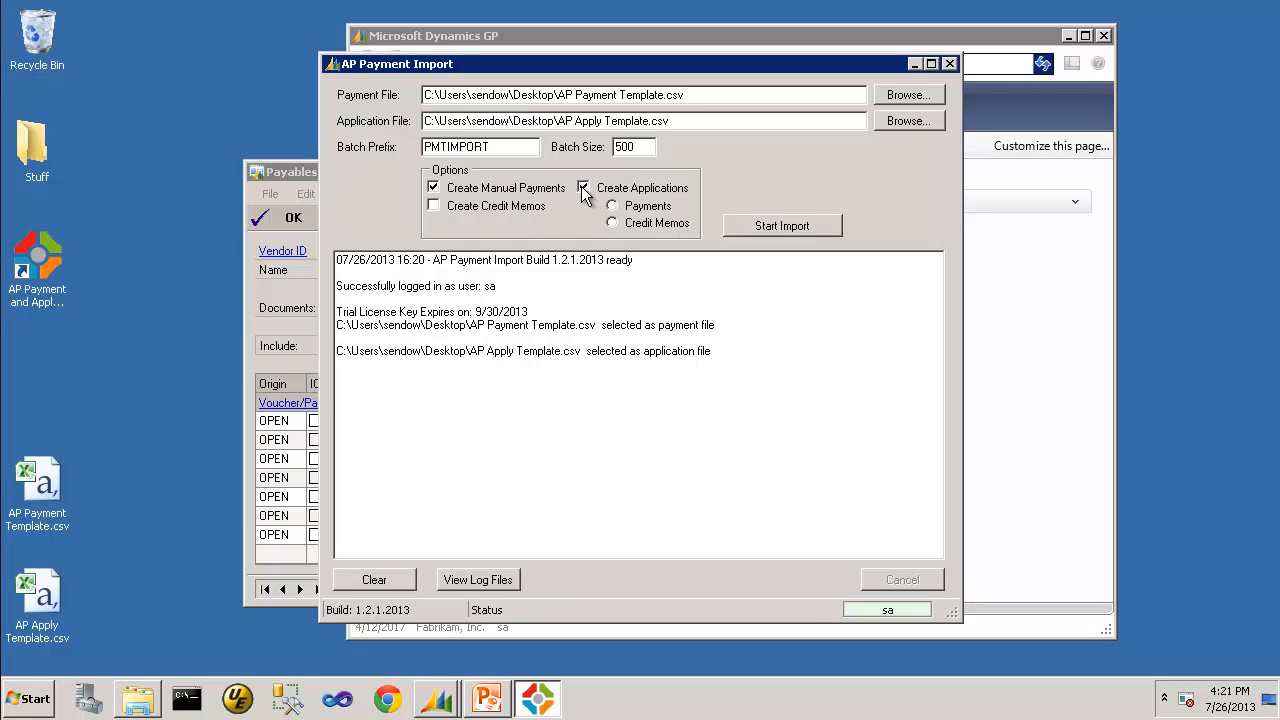
click(584, 188)
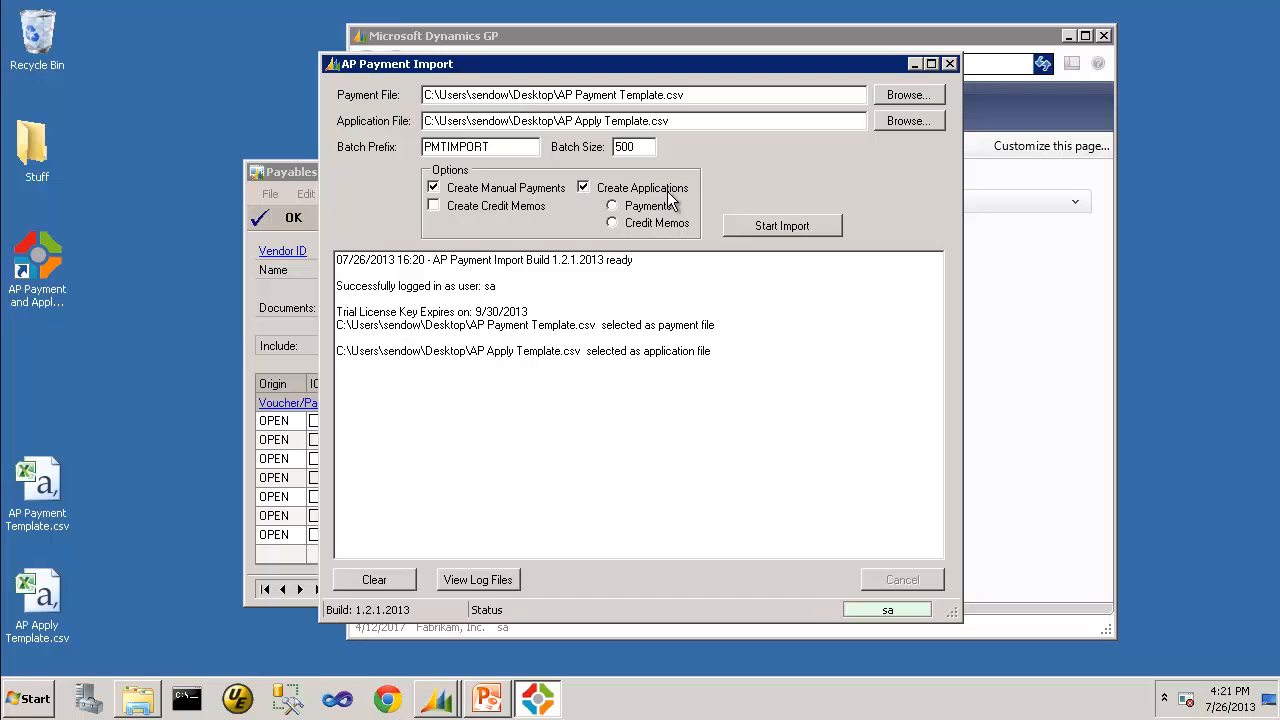
click(612, 204)
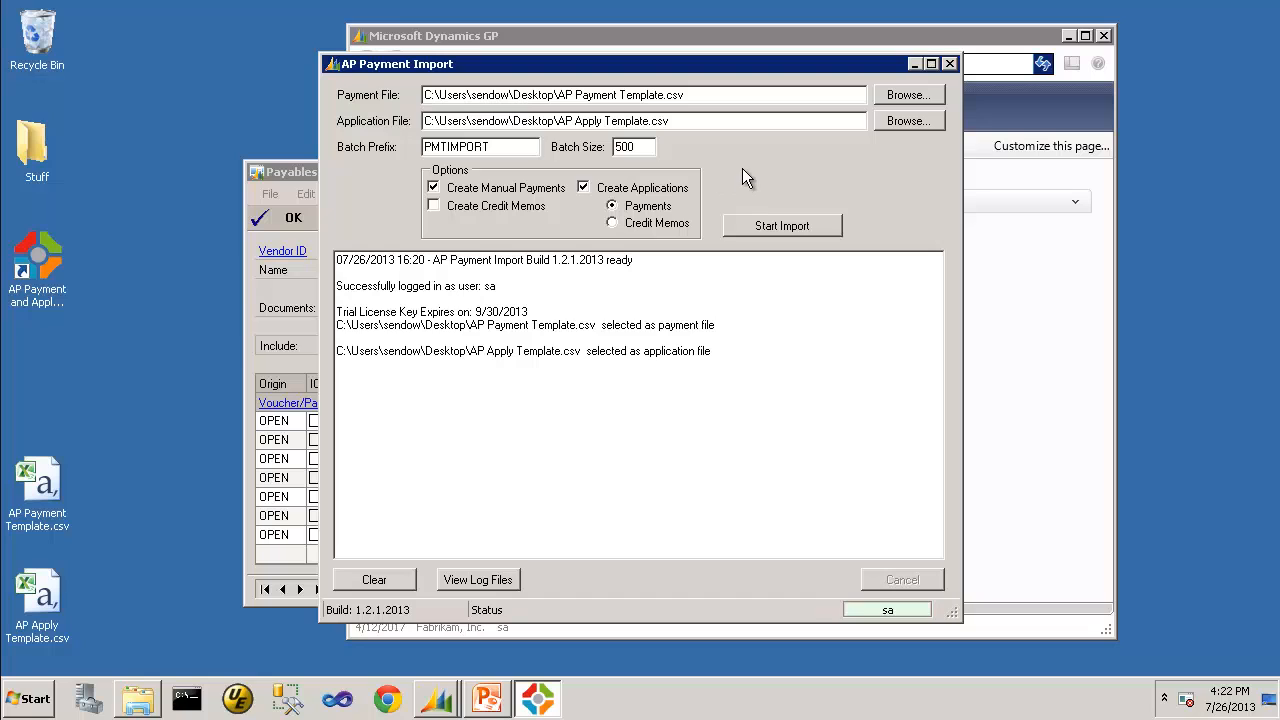
Run the import, bringing in 3 payment records and 6 application records with no errors
click(782, 224)
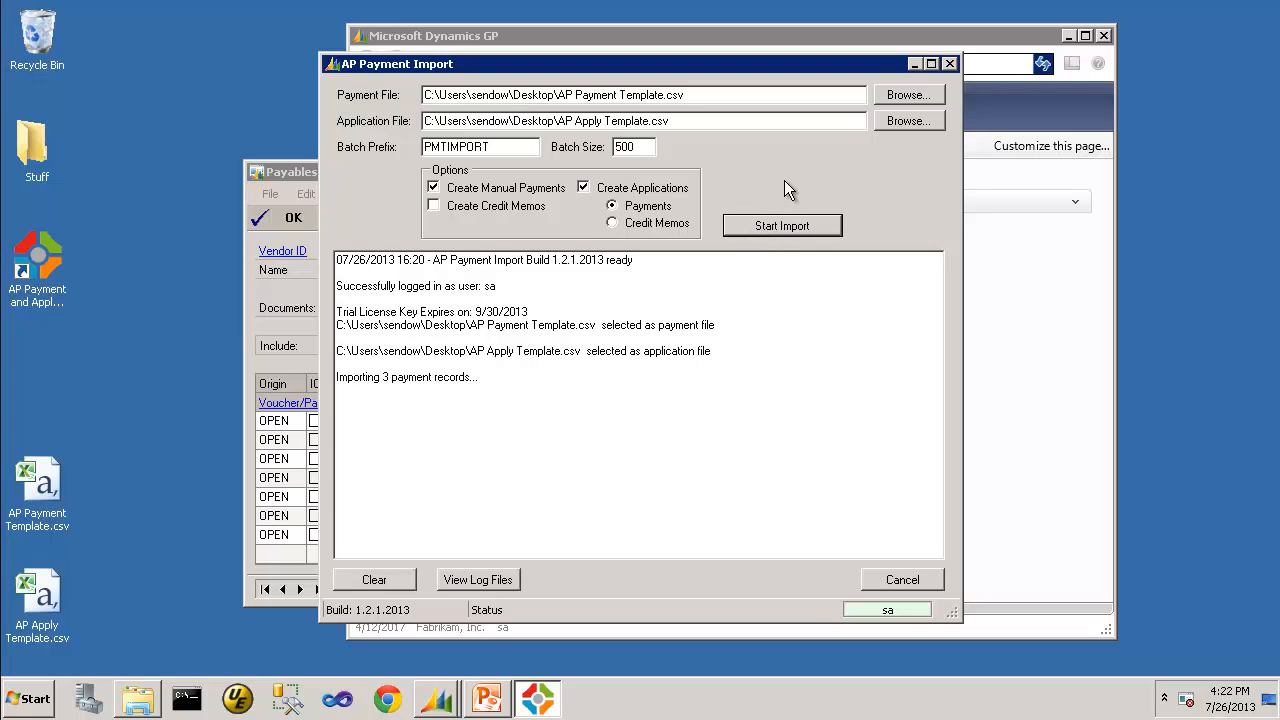
click(782, 224)
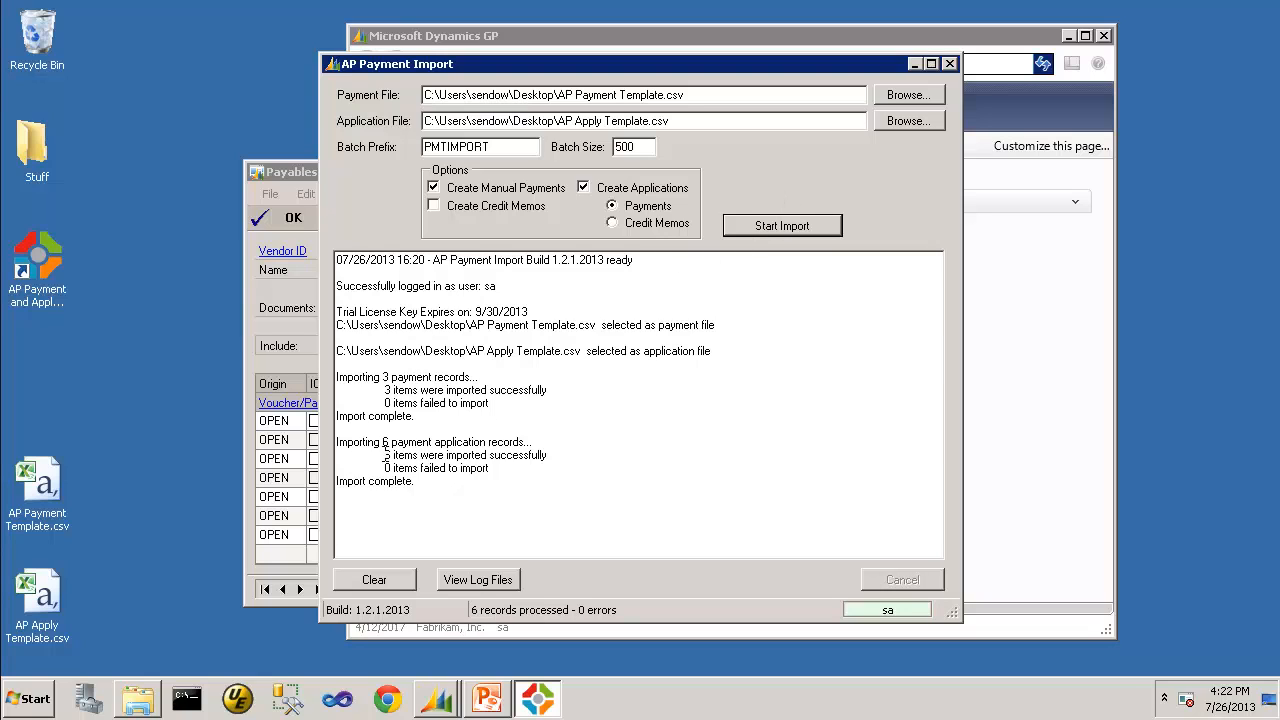
double_click(466, 454)
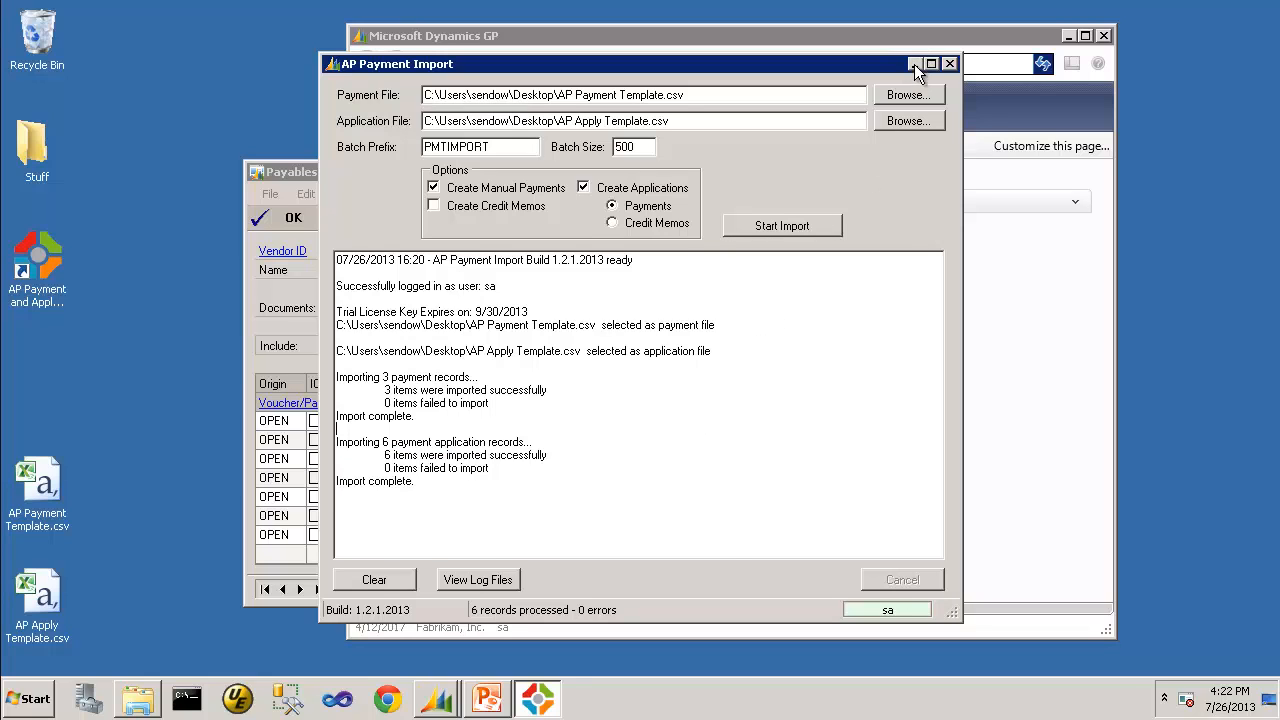
Minimize the import tool and bring up Payables Manual Payment Entry
click(948, 62)
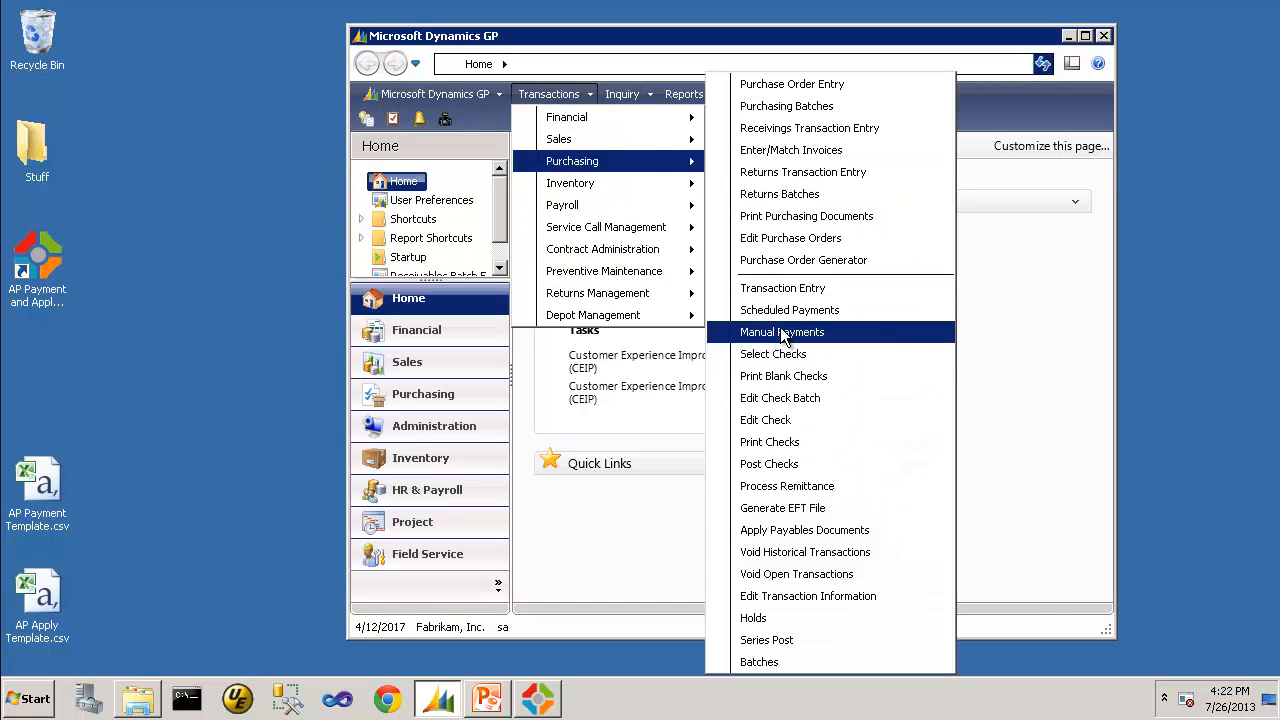
click(782, 332)
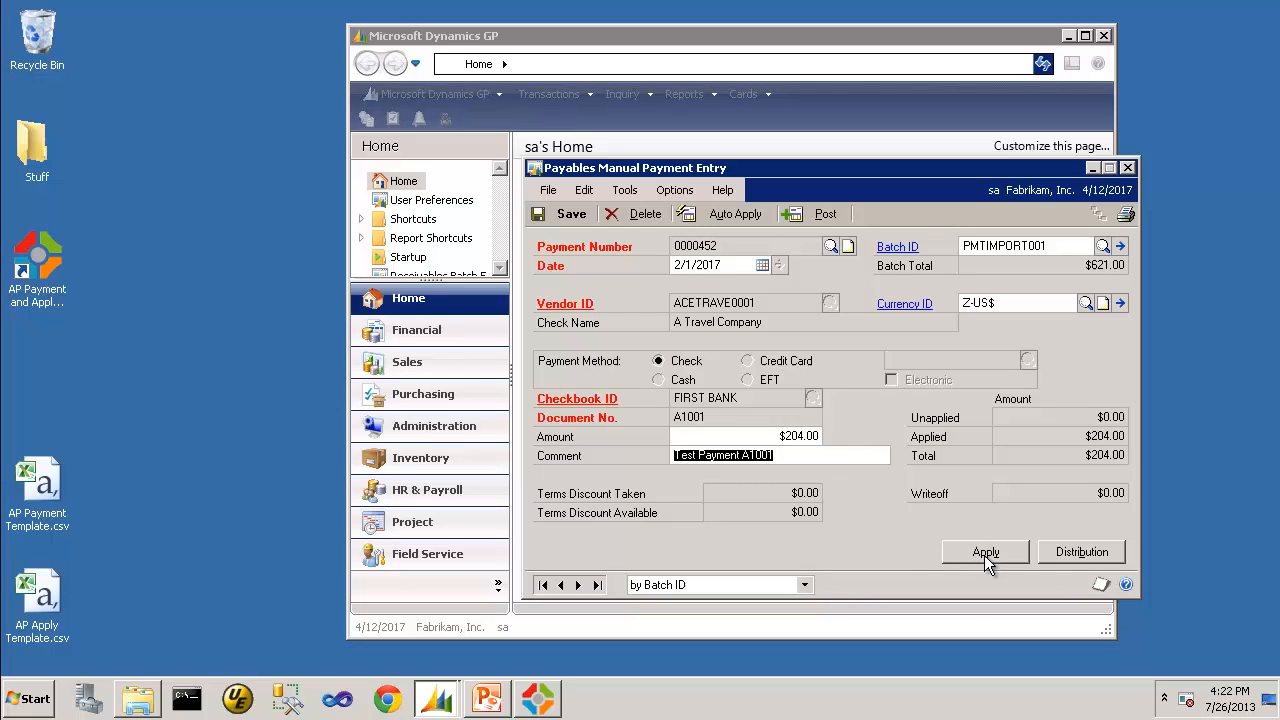
Review payment A1001 for $204 applied to invoices 1001 and 1003, then close the Apply view
click(984, 552)
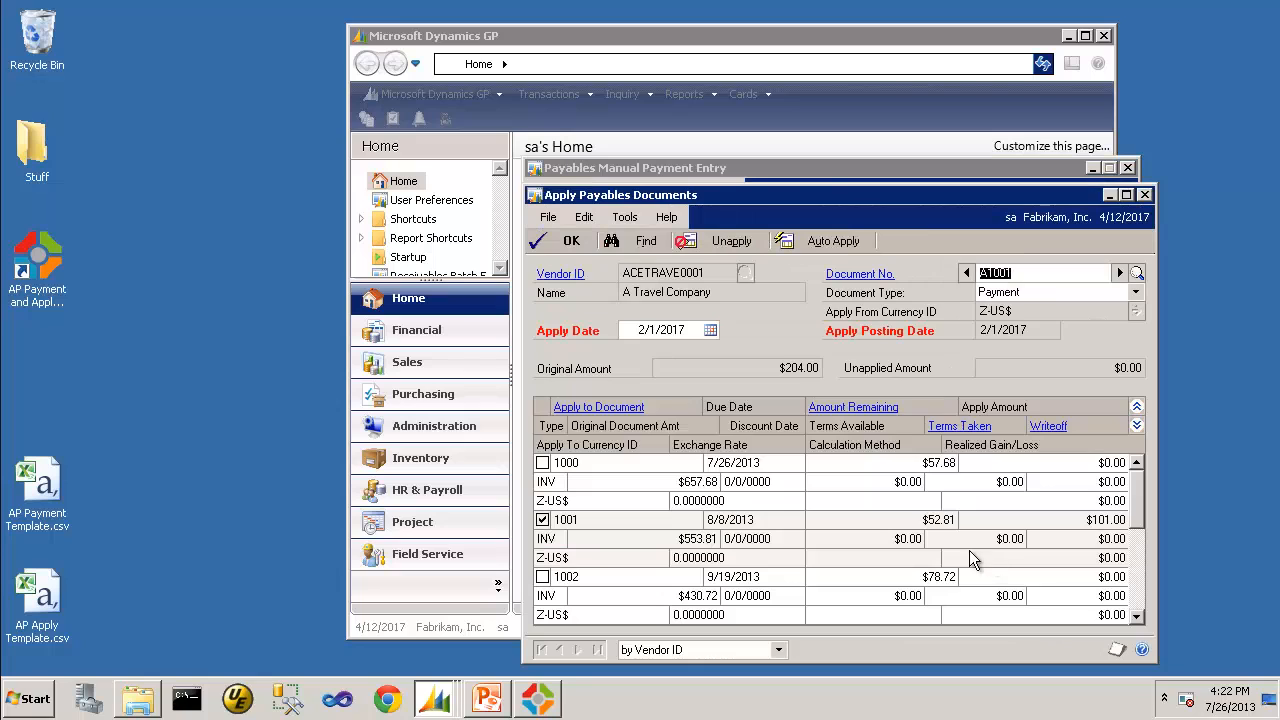
click(1104, 520)
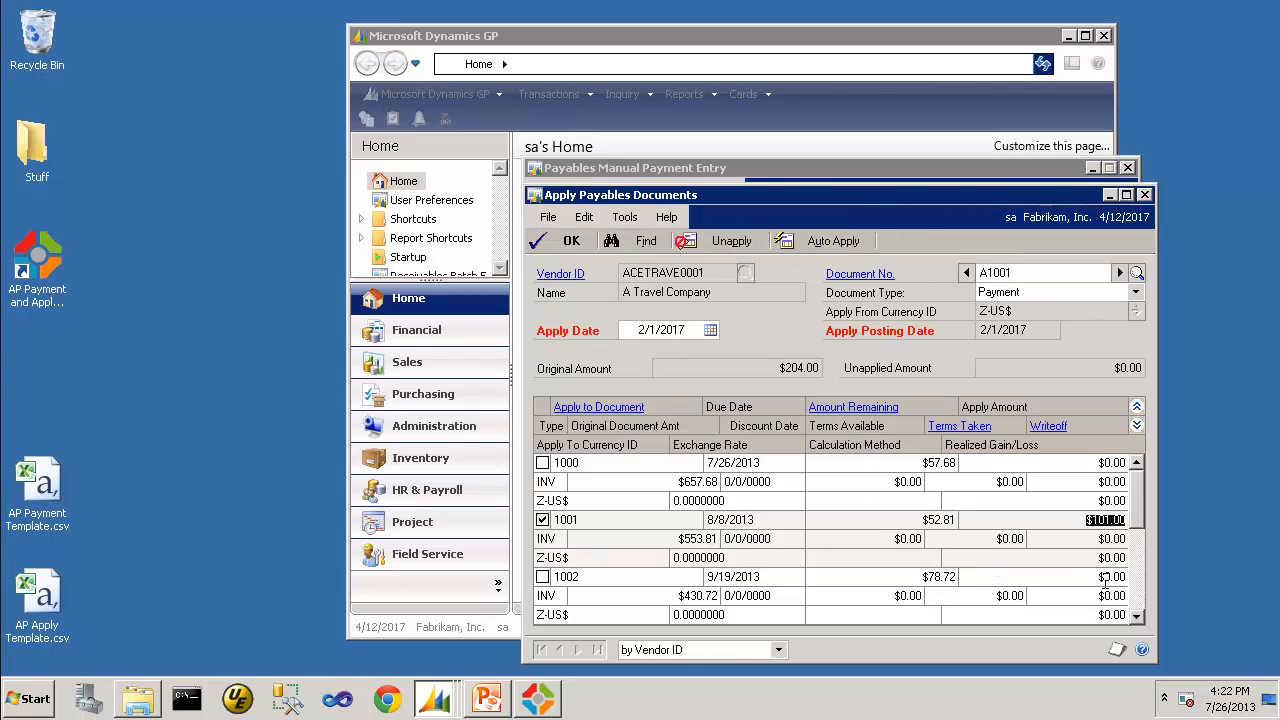
click(1142, 644)
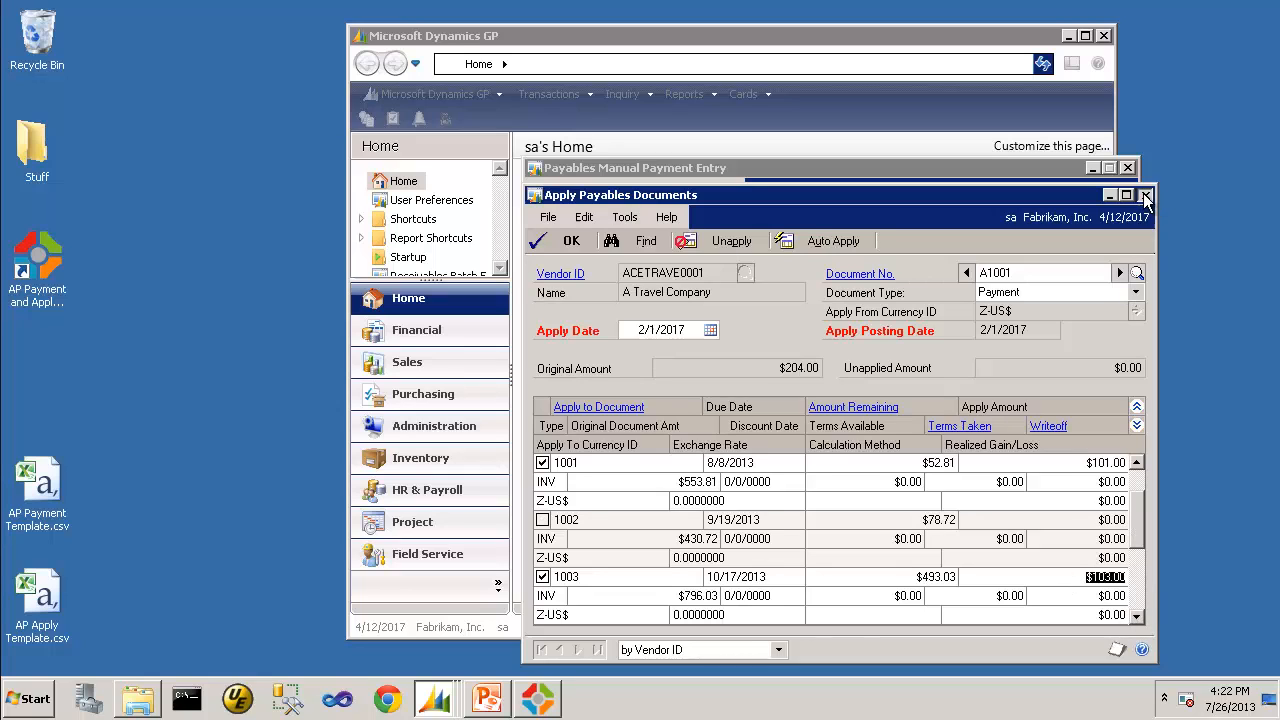
click(1146, 196)
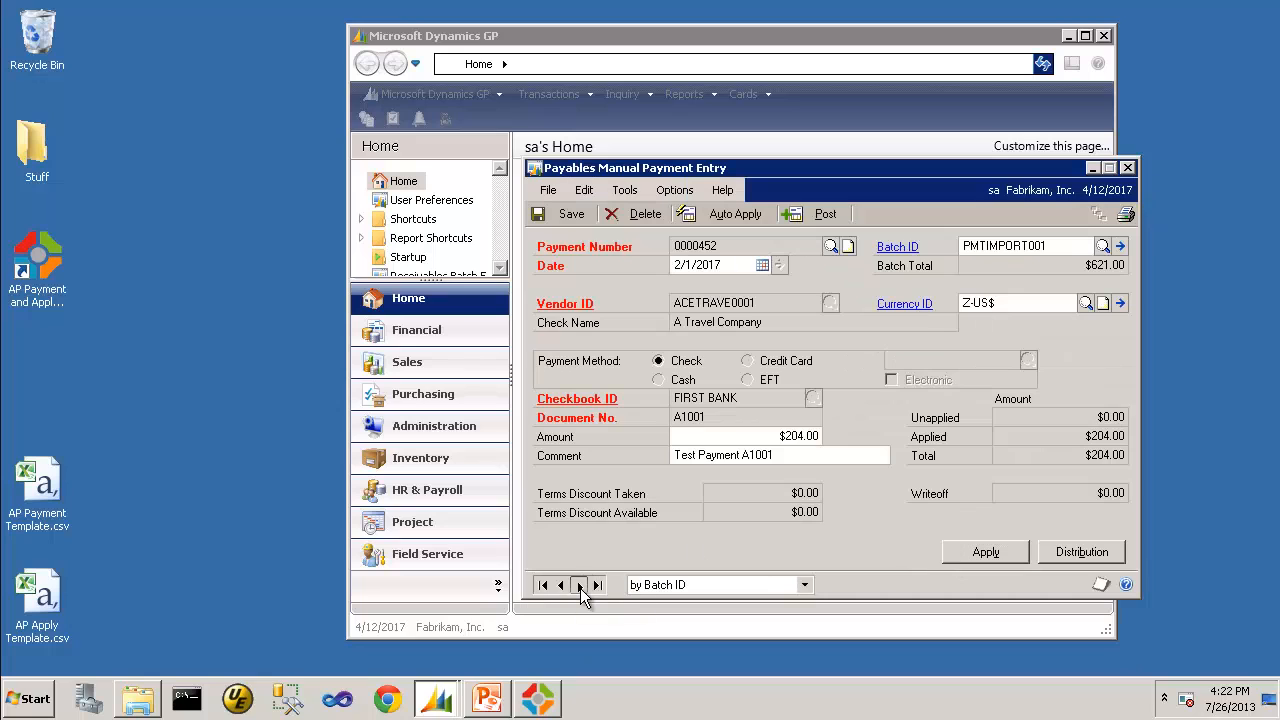
Browse through imported payments B1002 ($206) and C1003 ($211)
click(580, 584)
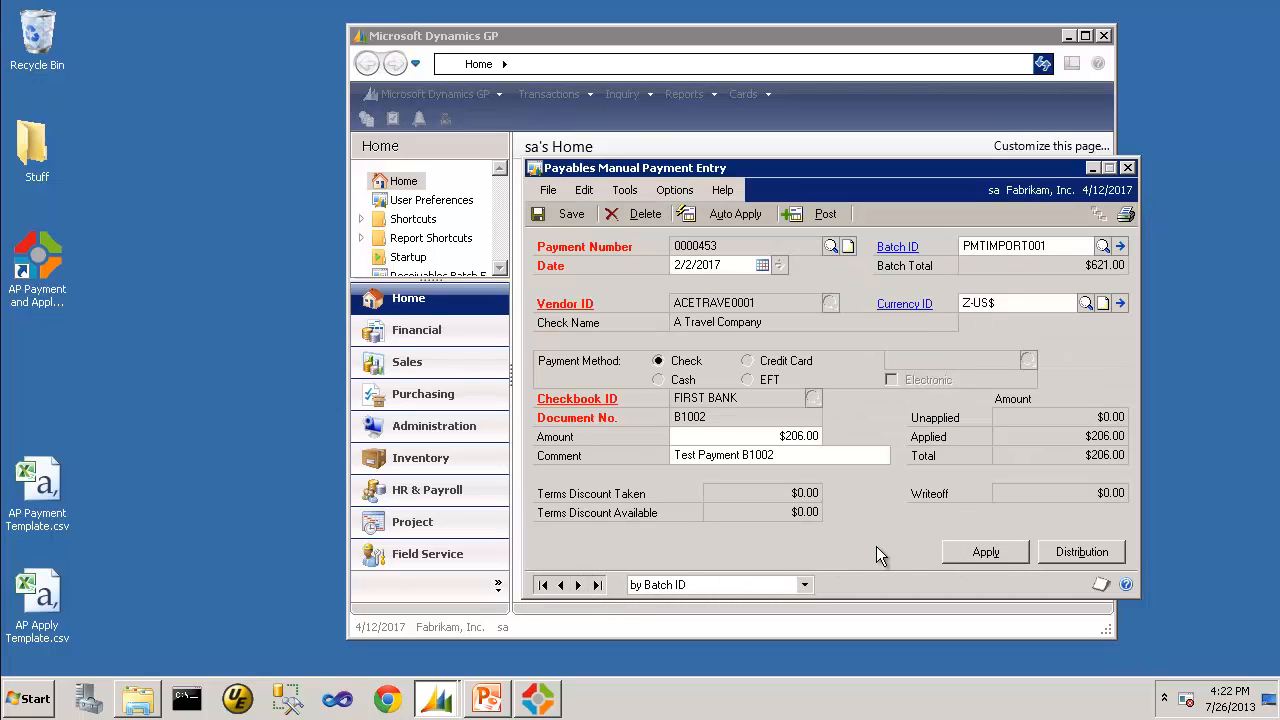
click(984, 552)
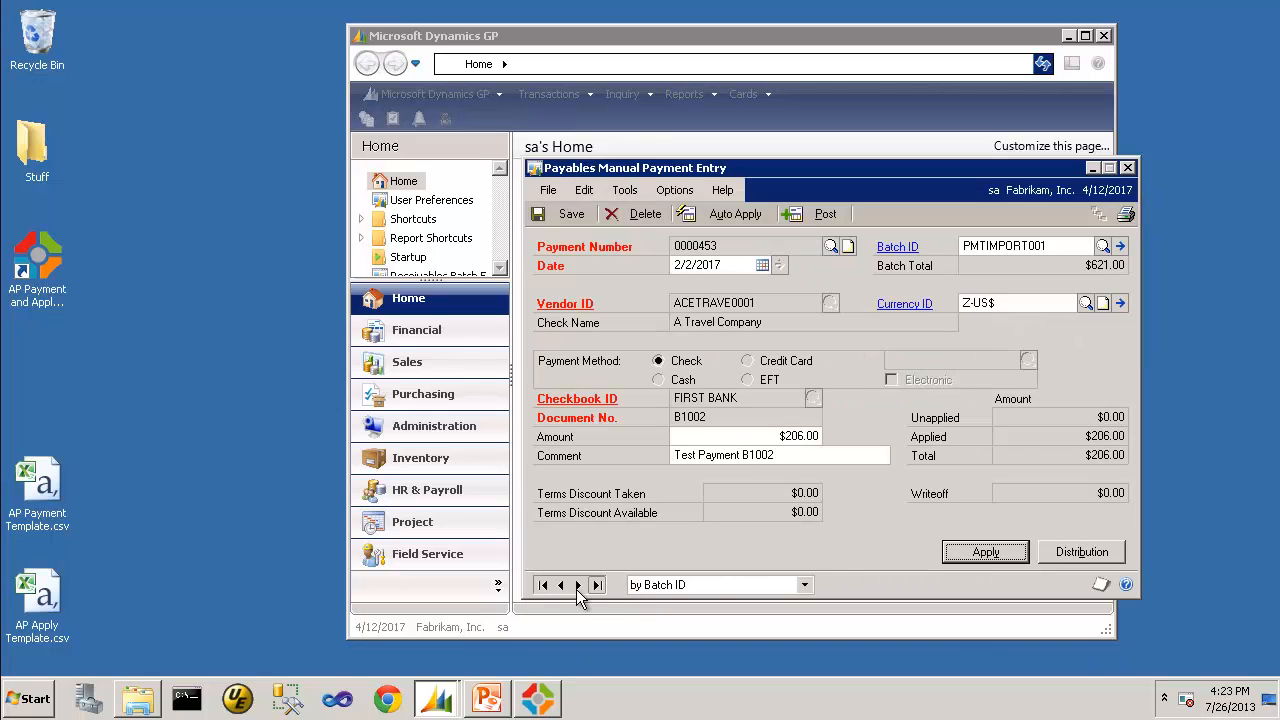
click(578, 584)
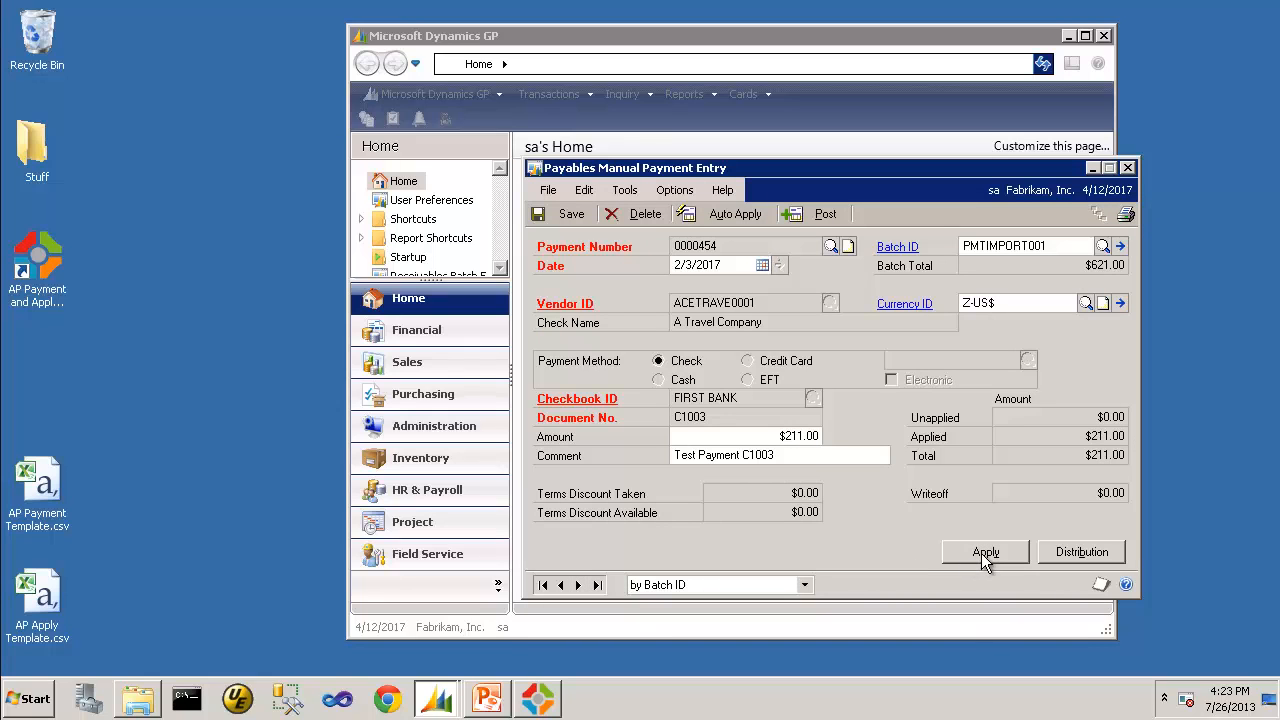
Review C1003 applied to invoices 1005 and 1006, close the Apply view and shift the window left
click(984, 552)
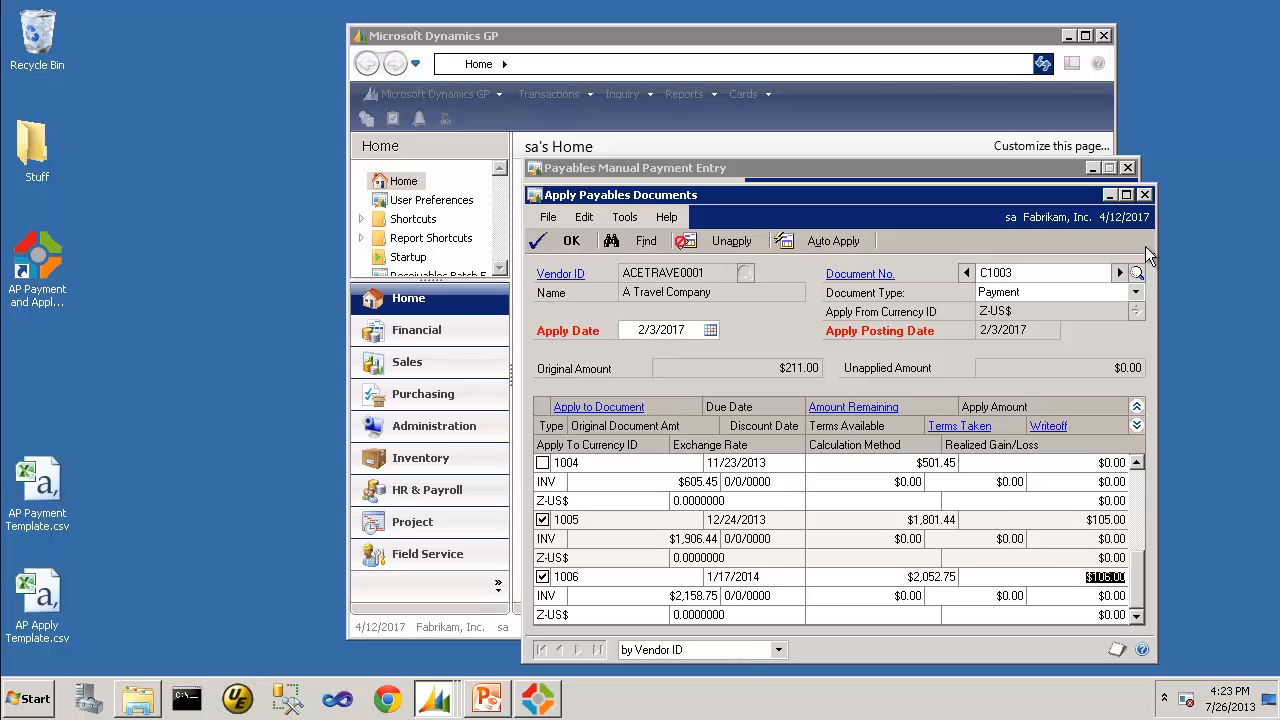
click(572, 240)
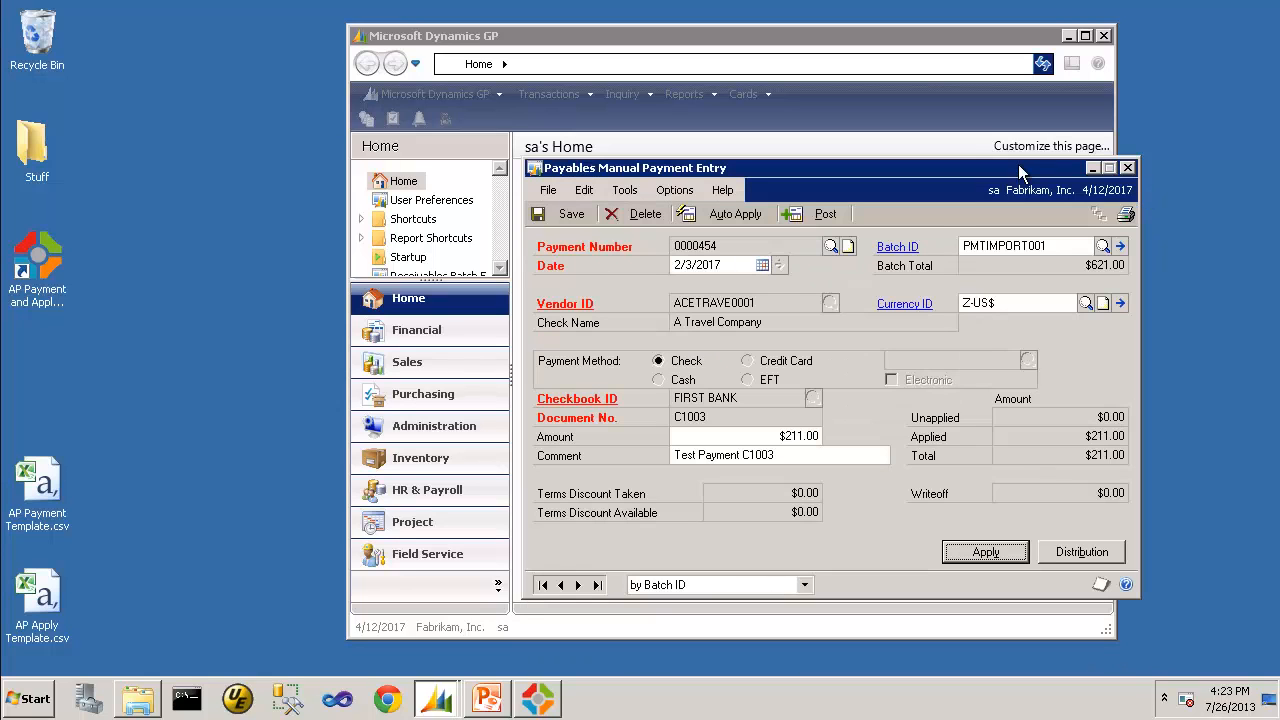
drag(1020, 168, 740, 166)
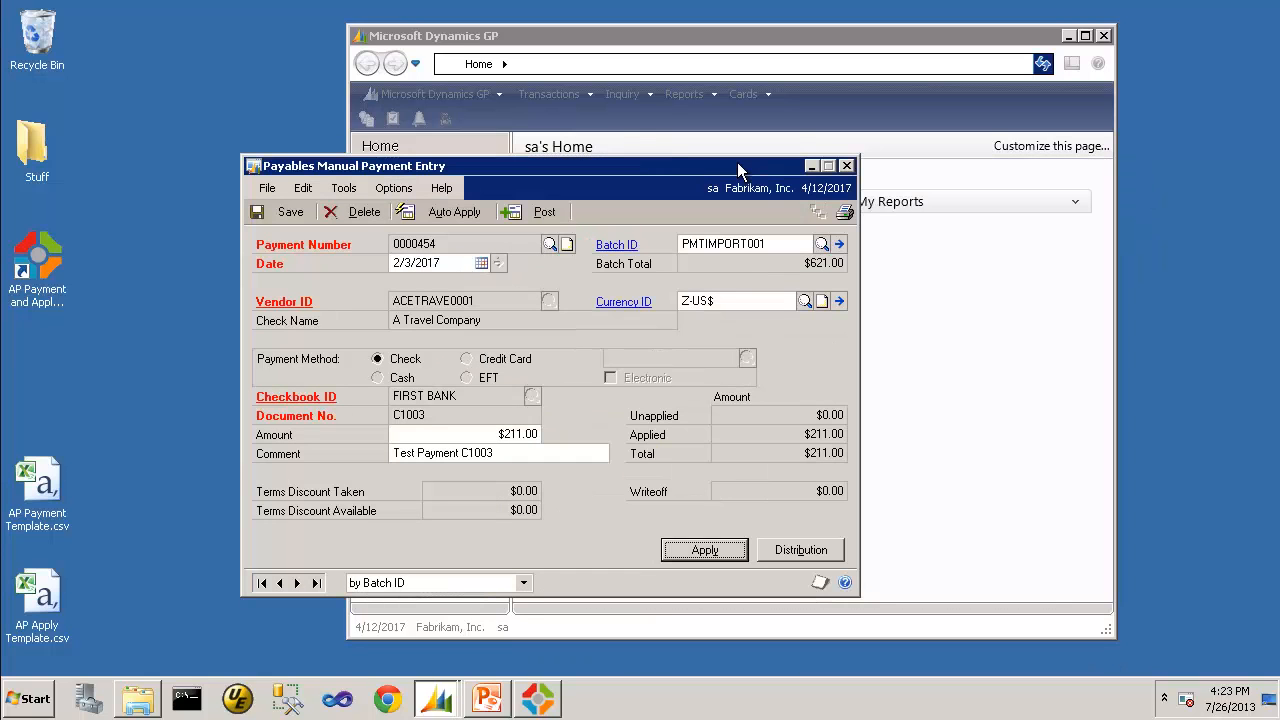
mouse_move(848, 166)
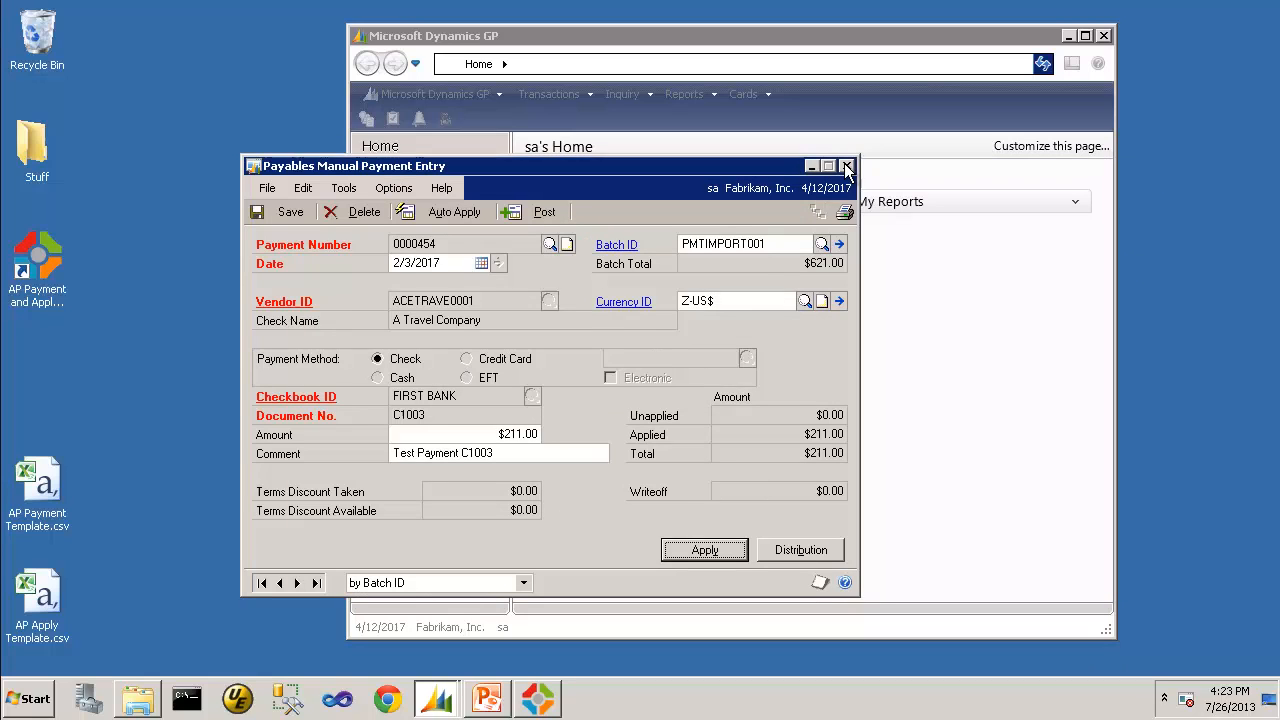